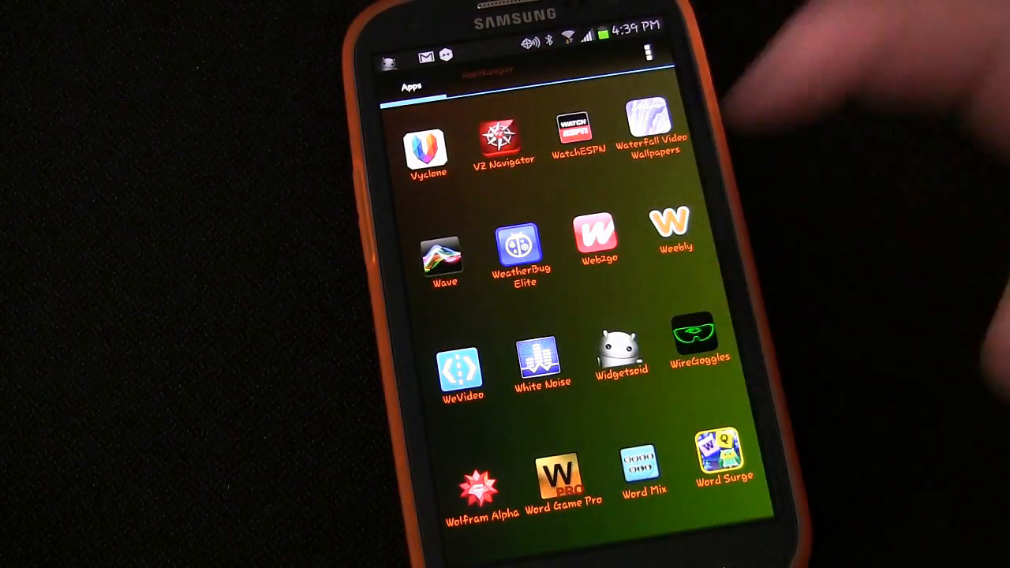
Launch Widgetsoid, dismiss the 'No widget' notice and open Notifications from the main menu.
{"action": "left_click", "coordinate": [622, 355]}
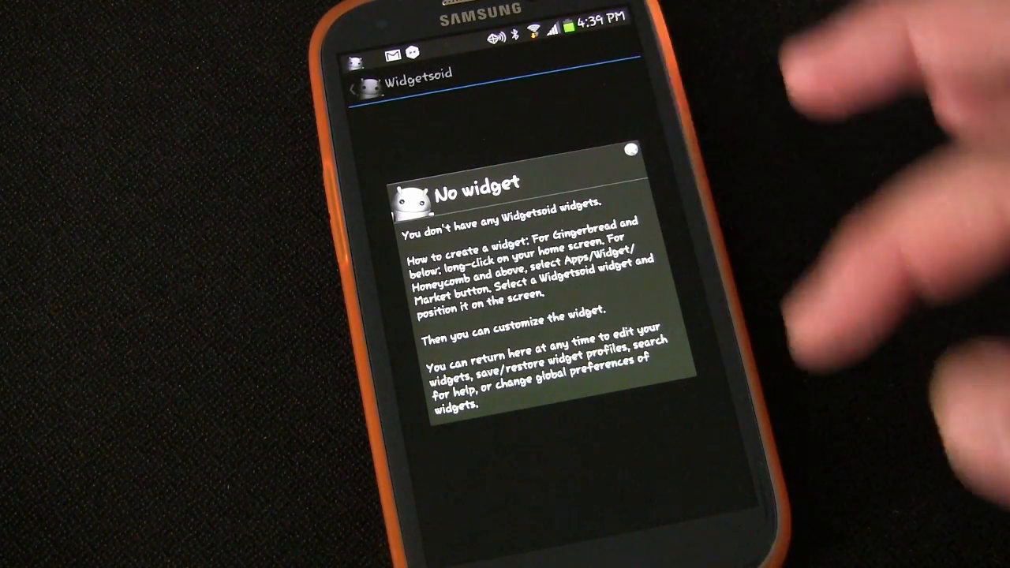
{"action": "left_click", "coordinate": [629, 151]}
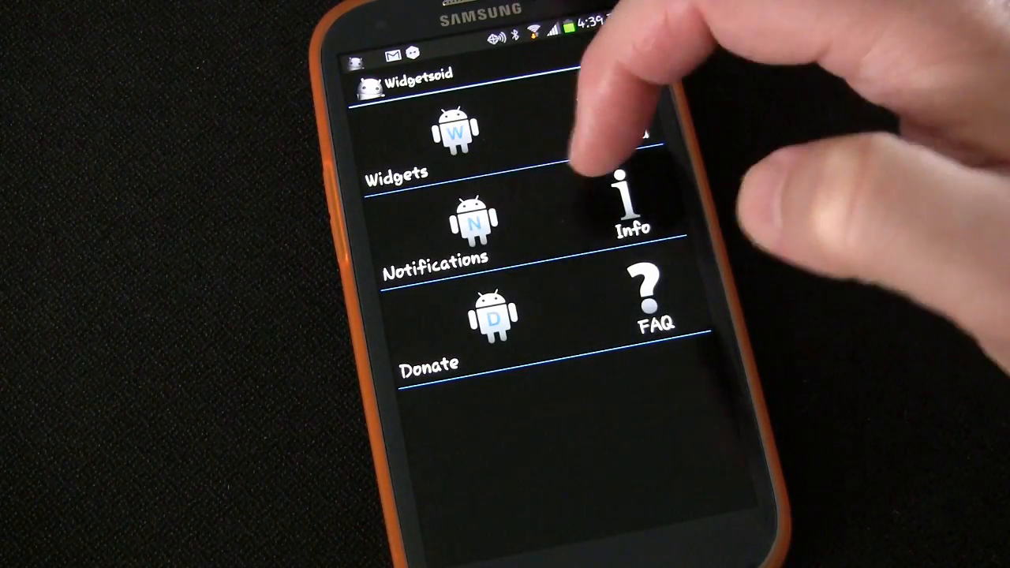
{"action": "left_click", "coordinate": [465, 221]}
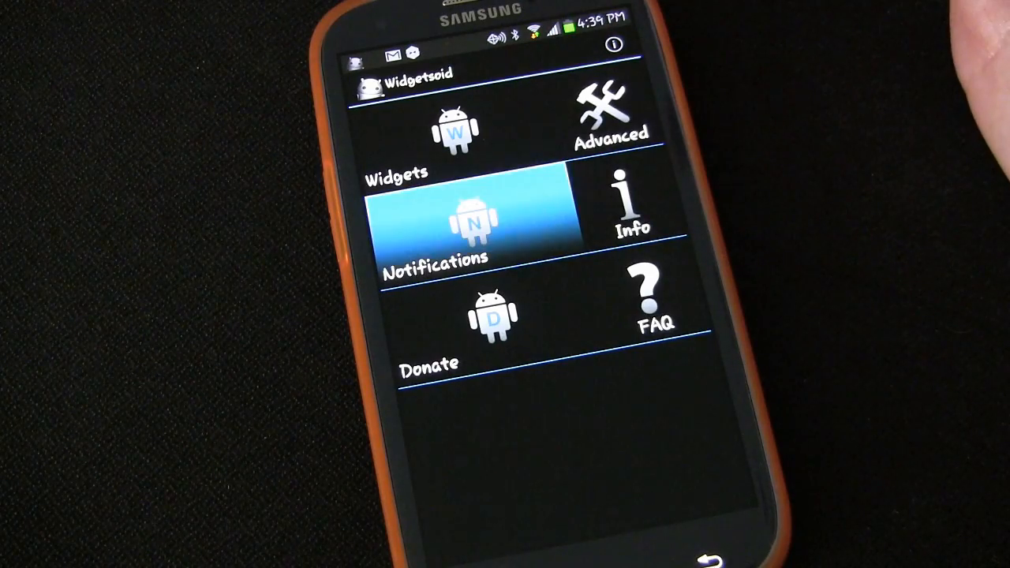
Show the two notification toggle rows and open the list of addable toggles.
{"action": "left_click", "coordinate": [470, 221]}
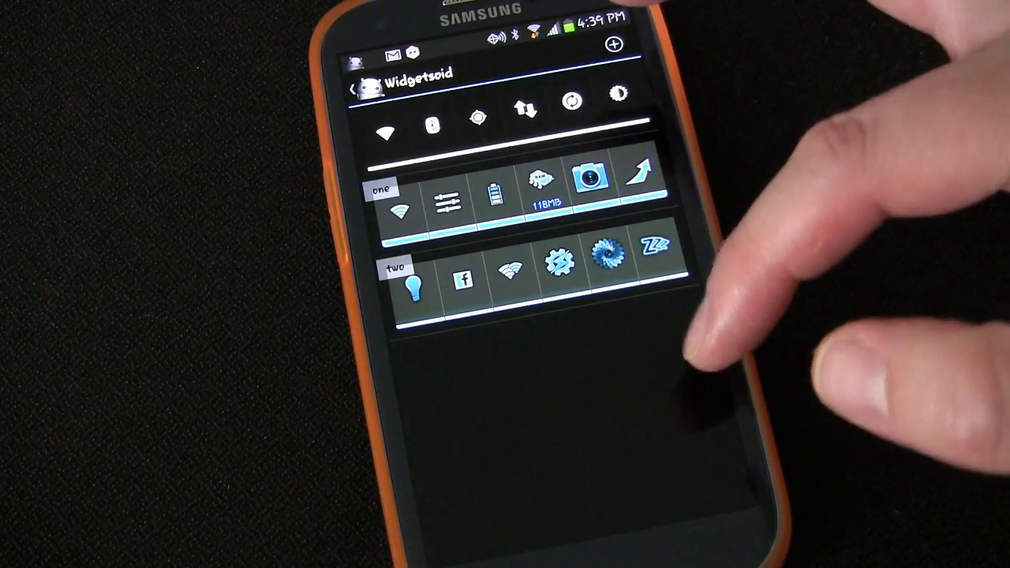
{"action": "mouse_move", "coordinate": [687, 236]}
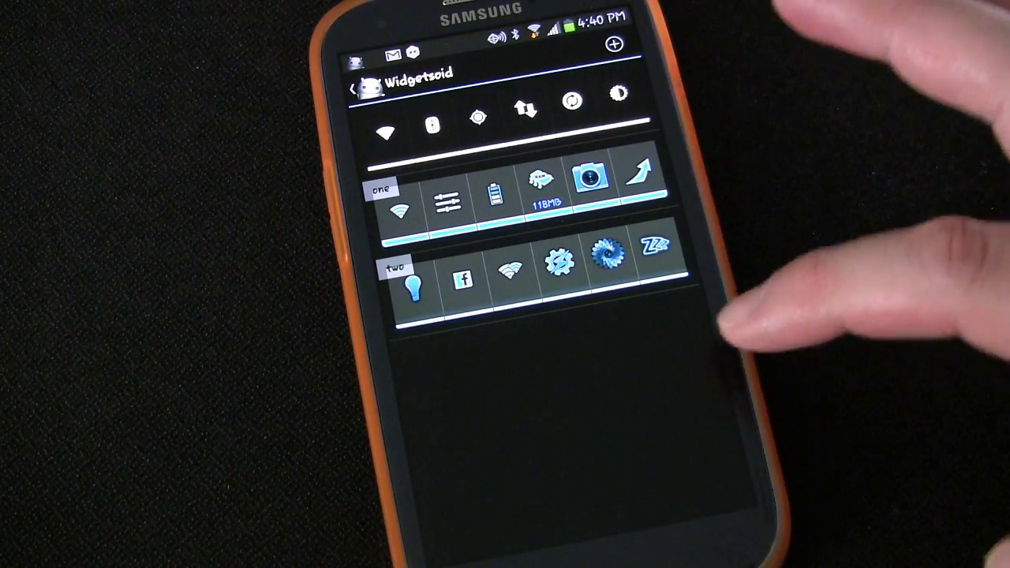
{"action": "left_click", "coordinate": [654, 264]}
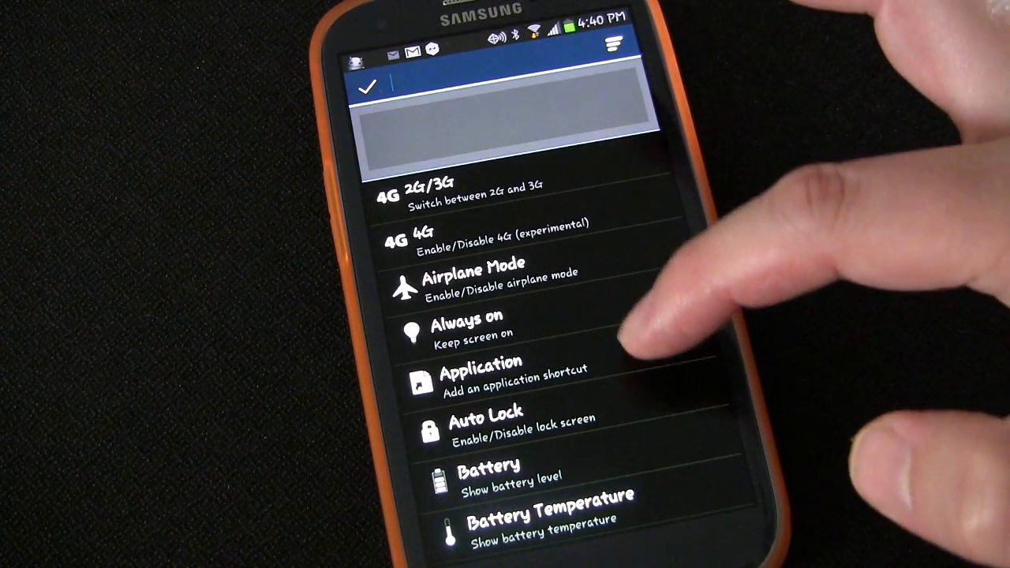
{"action": "scroll", "scroll_direction": "down", "scroll_amount": 3}
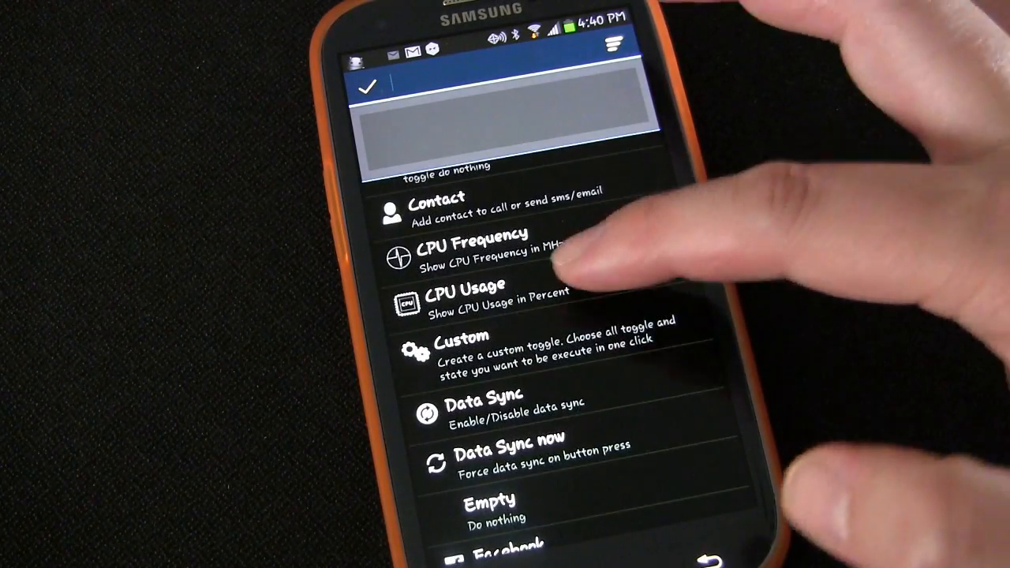
{"action": "scroll", "scroll_direction": "down", "scroll_amount": 3}
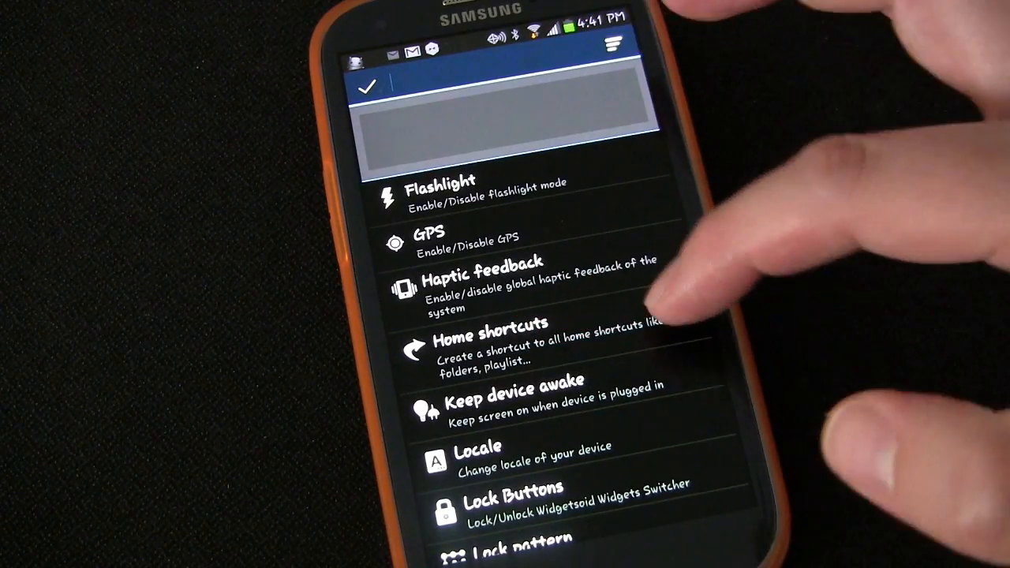
{"action": "scroll", "scroll_direction": "down", "scroll_amount": 3}
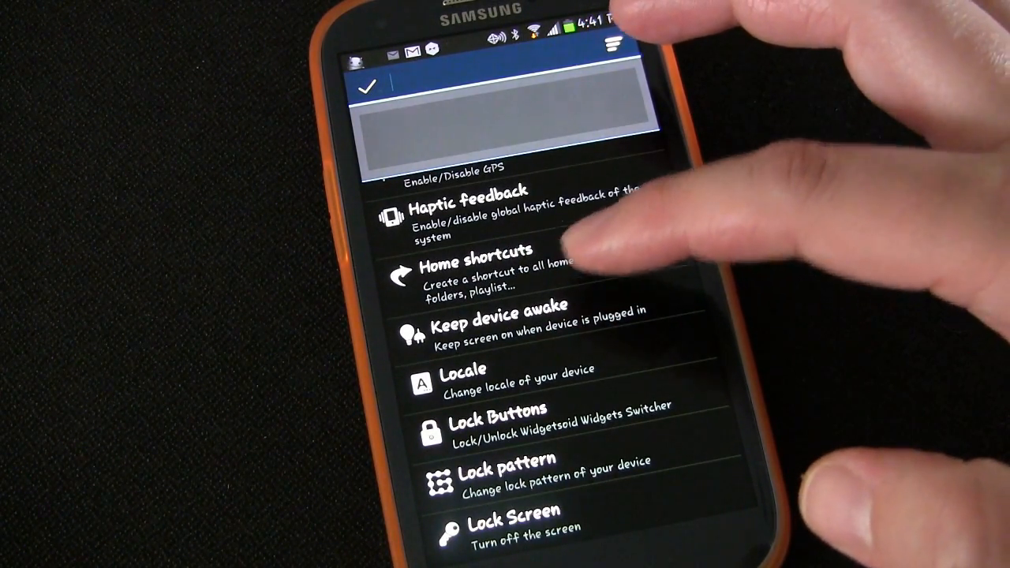
{"action": "scroll", "scroll_direction": "up", "scroll_amount": 3}
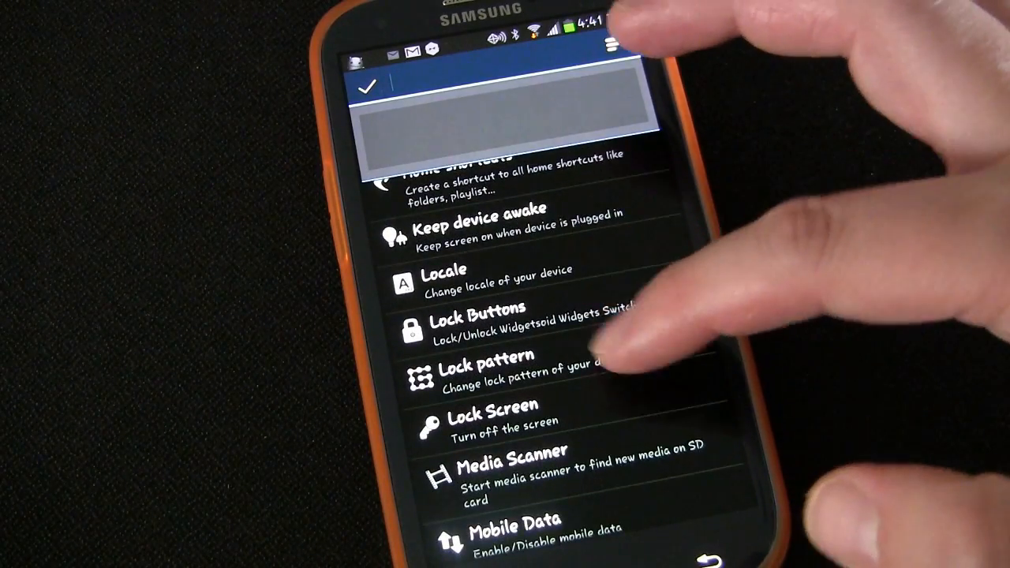
{"action": "scroll", "scroll_direction": "down", "scroll_amount": 3}
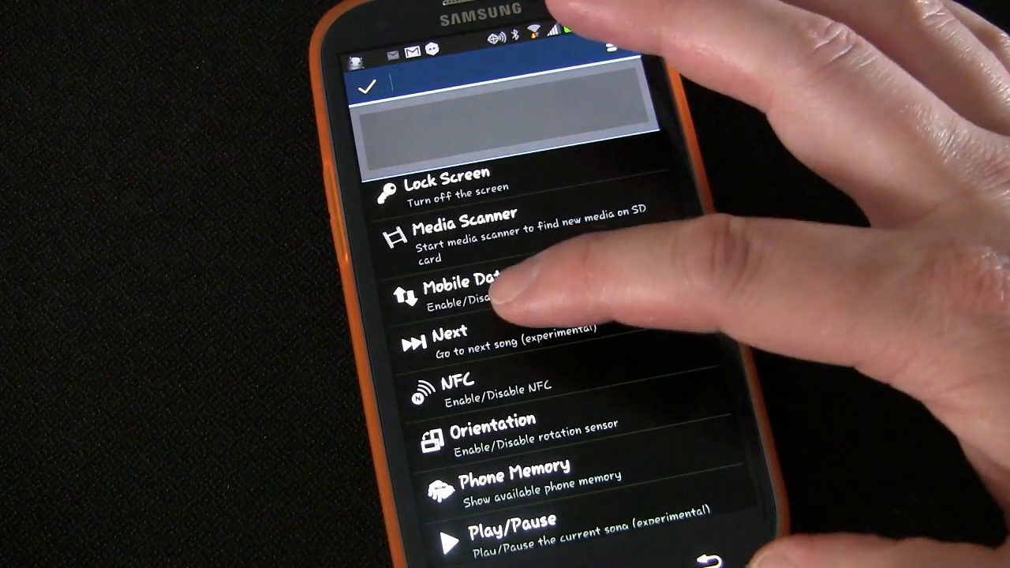
{"action": "scroll", "scroll_direction": "down", "scroll_amount": 3}
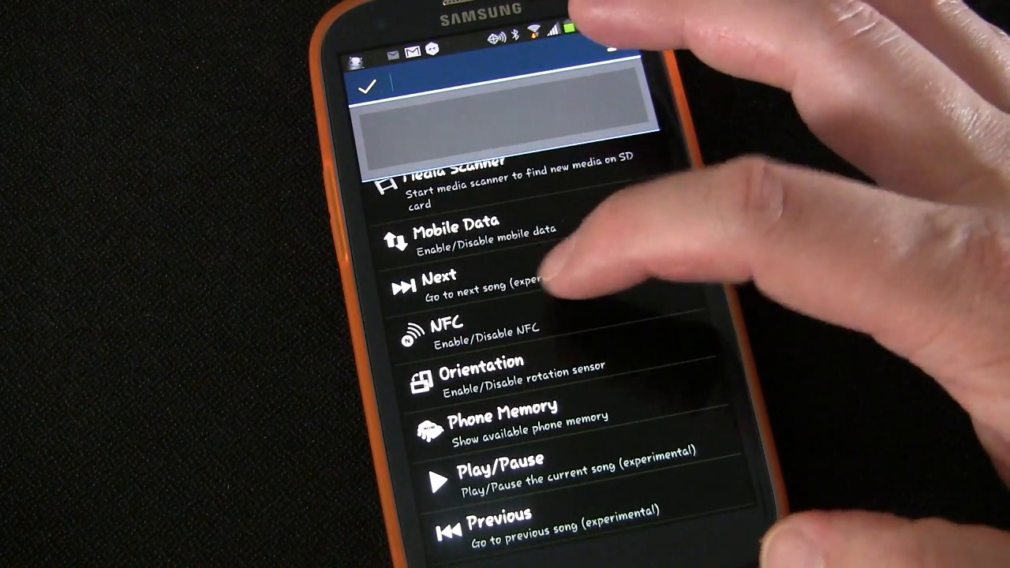
{"action": "scroll", "scroll_direction": "down", "scroll_amount": 3}
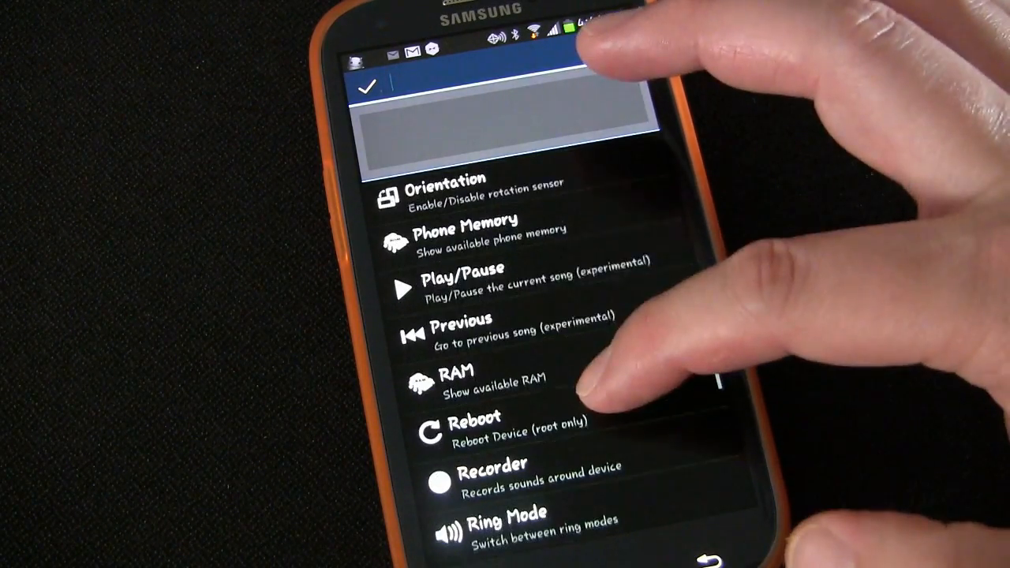
{"action": "scroll", "scroll_direction": "down", "scroll_amount": 3}
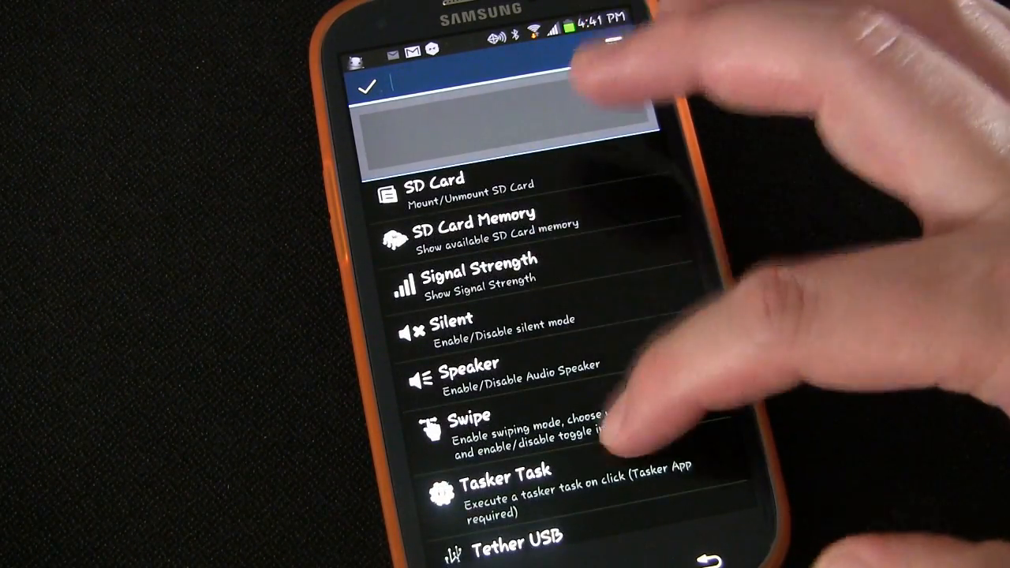
{"action": "scroll", "scroll_direction": "down", "scroll_amount": 3}
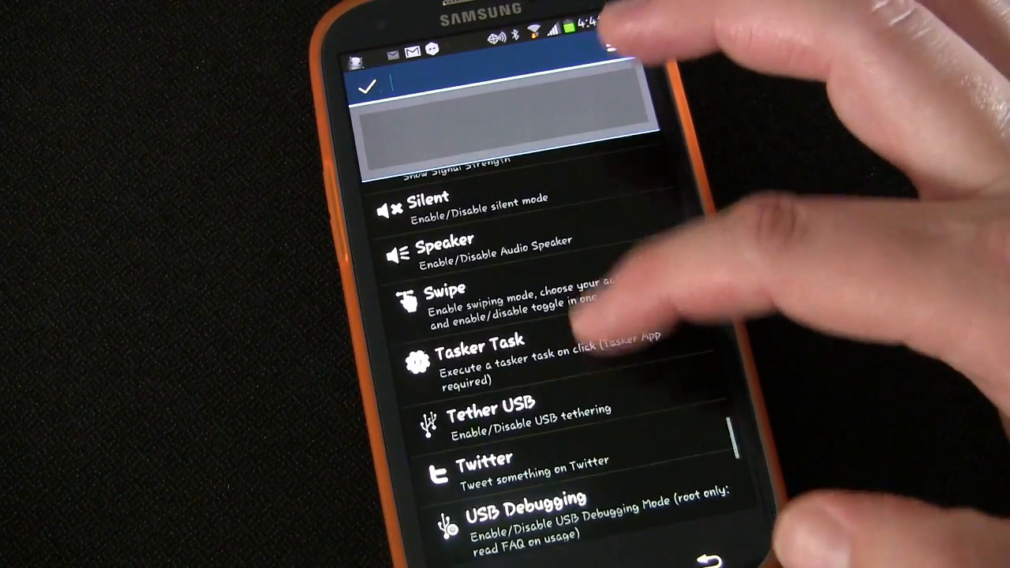
{"action": "scroll", "scroll_direction": "down", "scroll_amount": 3}
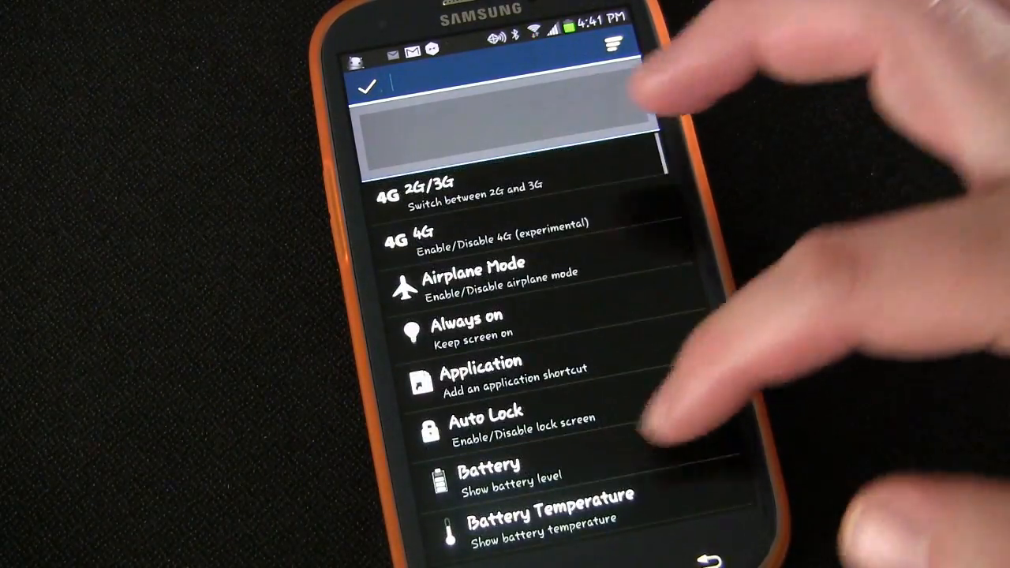
Scroll to SD Card Memory and add it, previewing 12GB in the widget.
{"action": "scroll", "scroll_direction": "down", "scroll_amount": 3}
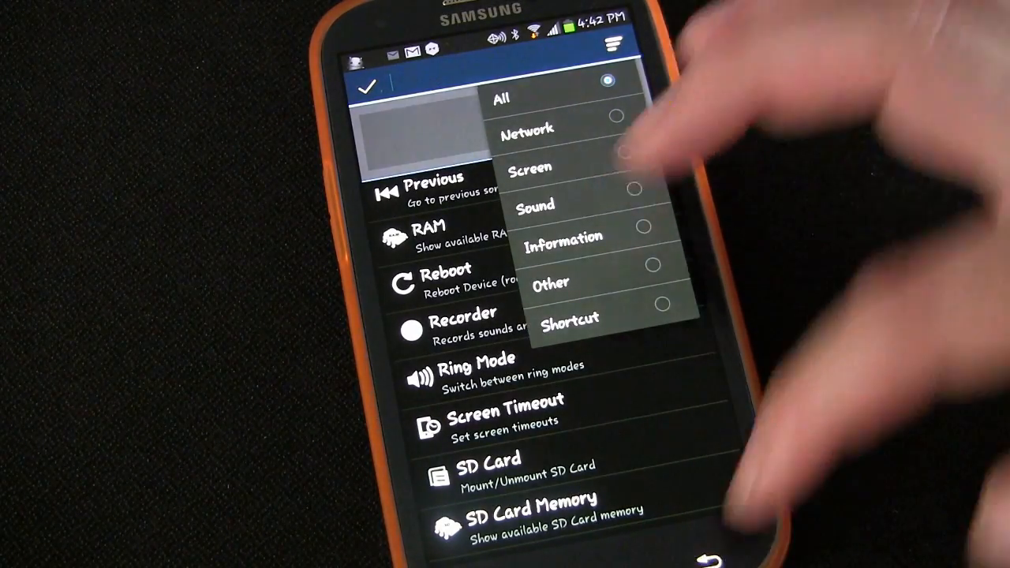
{"action": "left_click", "coordinate": [501, 97]}
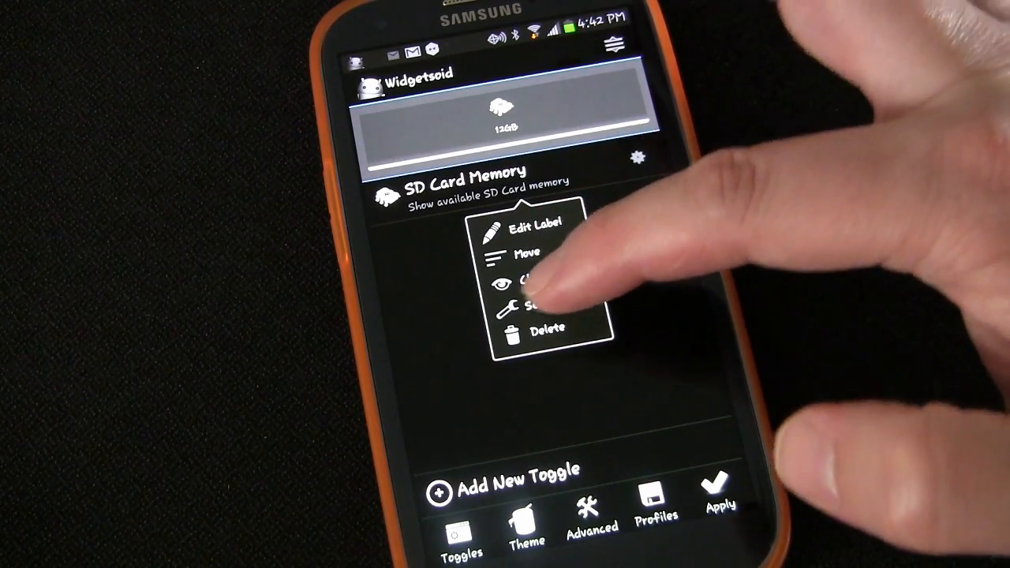
Show advanced preferences: notification icon, two rows and modifiable icon.
{"action": "left_click", "coordinate": [540, 306]}
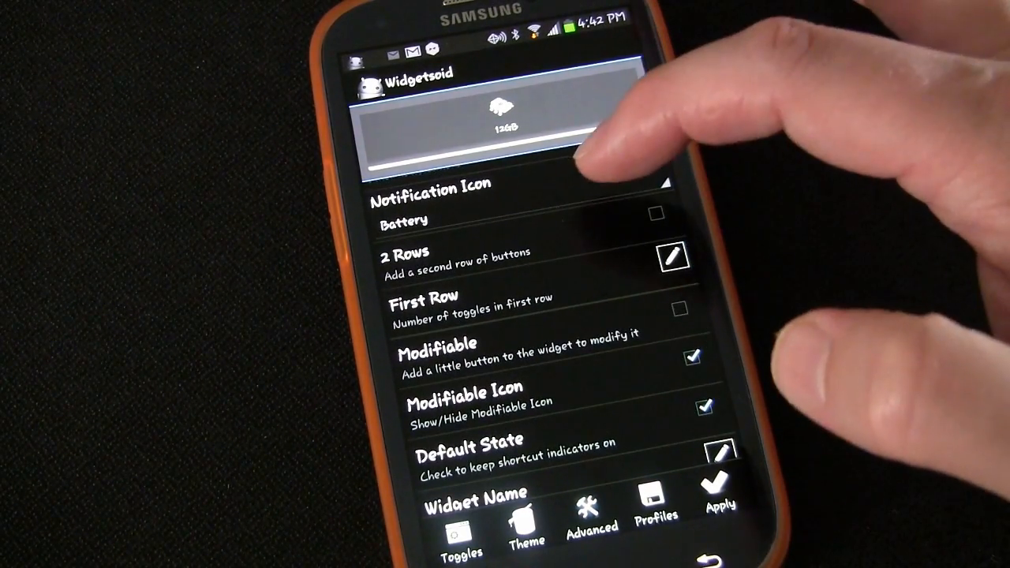
Enable the modifiable and modifiable-icon options, then apply the widget.
{"action": "scroll", "scroll_direction": "down", "scroll_amount": 3}
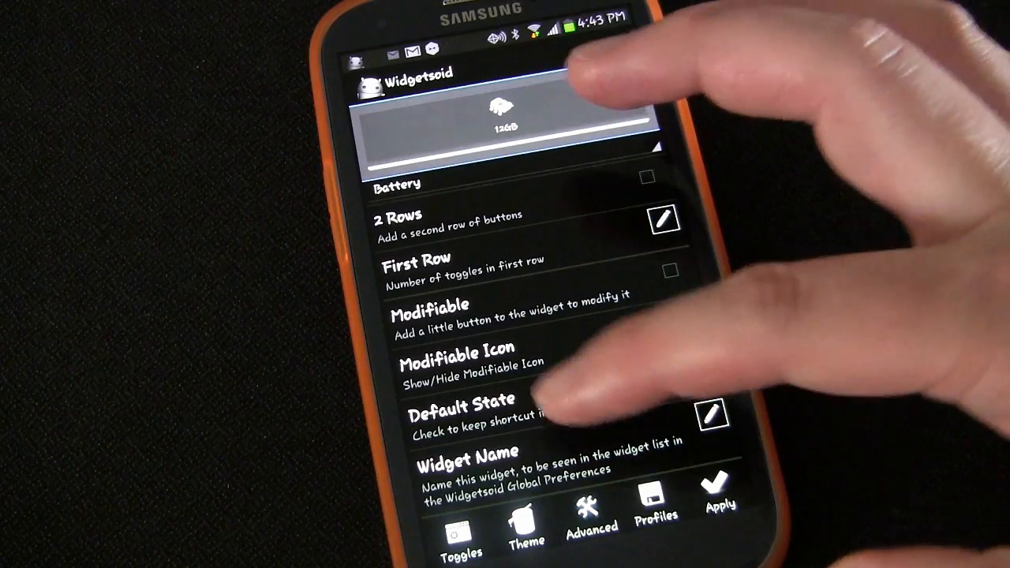
{"action": "left_click", "coordinate": [670, 317]}
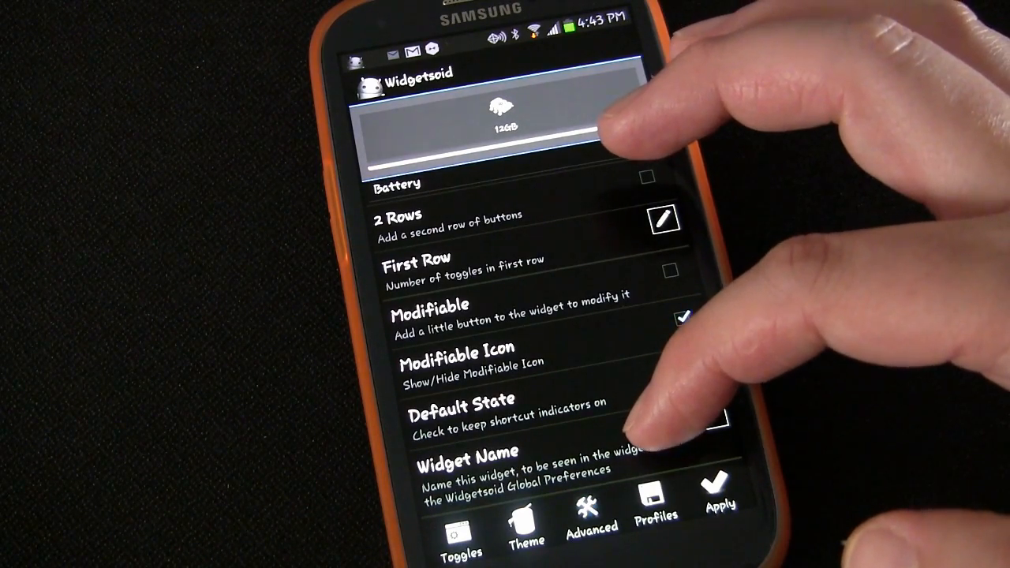
{"action": "left_click", "coordinate": [693, 364]}
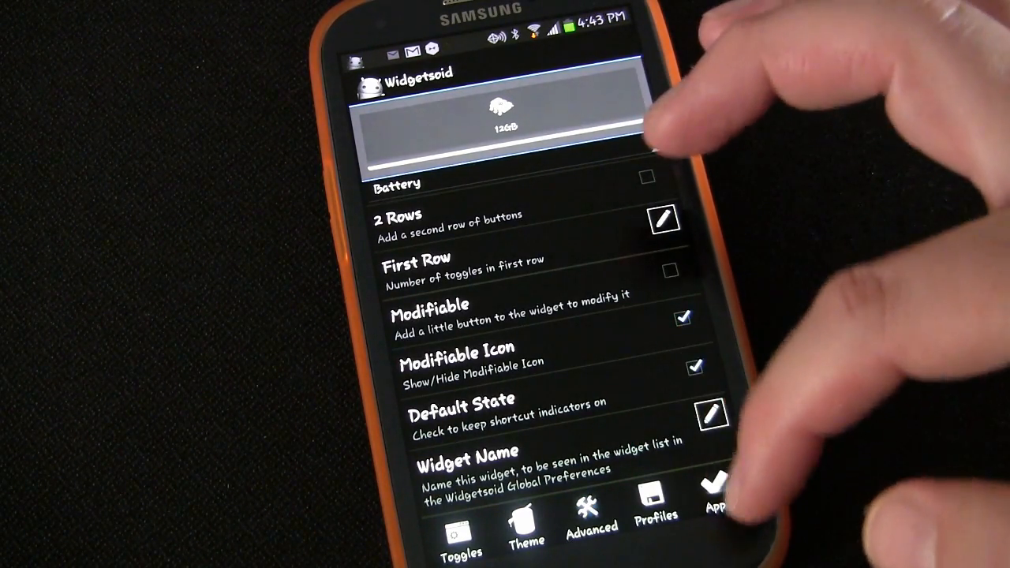
{"action": "left_click", "coordinate": [655, 517]}
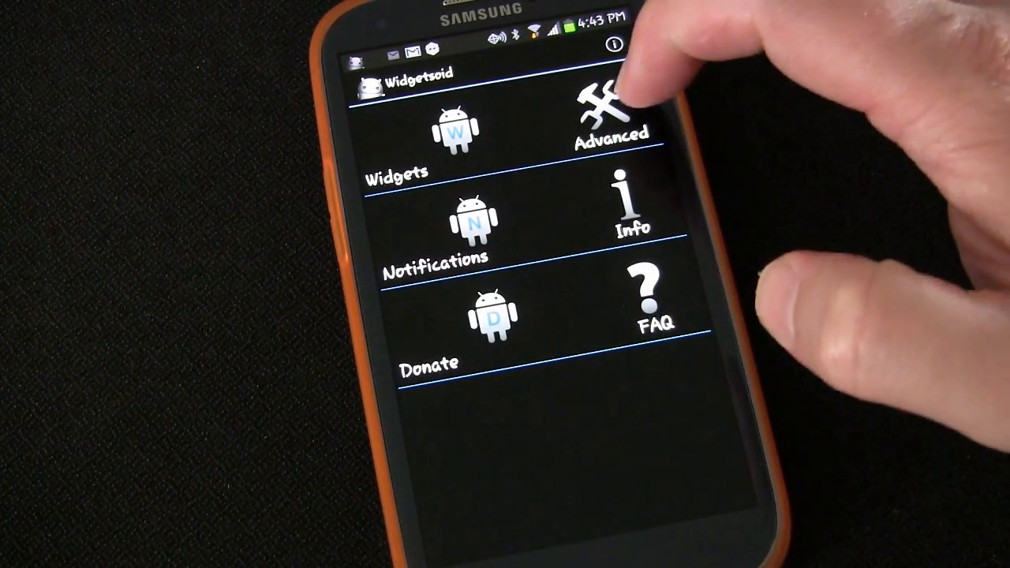
Open the Advanced tile with swipe mode settings, haptic feedback and background service.
{"action": "left_click", "coordinate": [612, 110]}
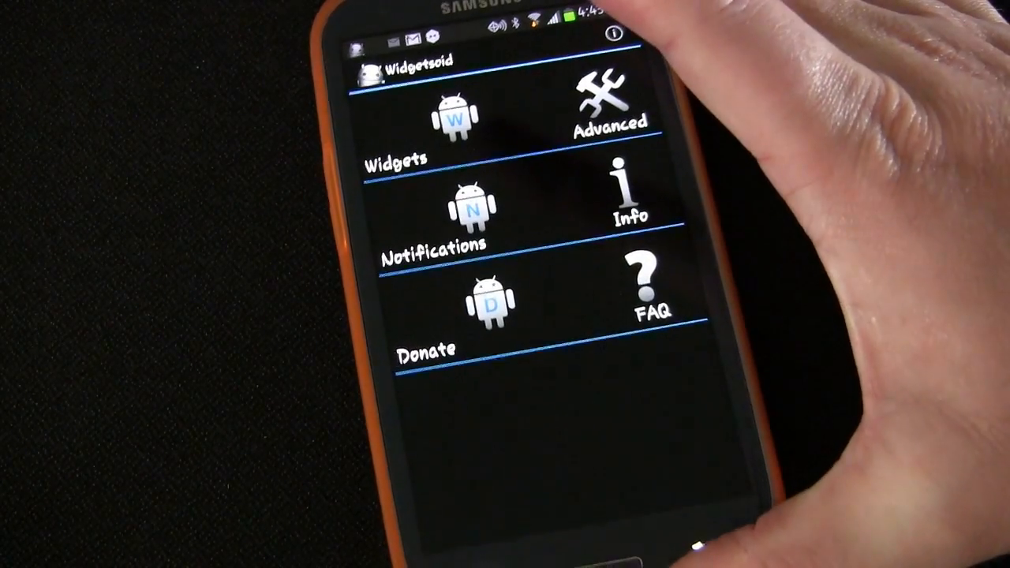
{"action": "left_click", "coordinate": [606, 107]}
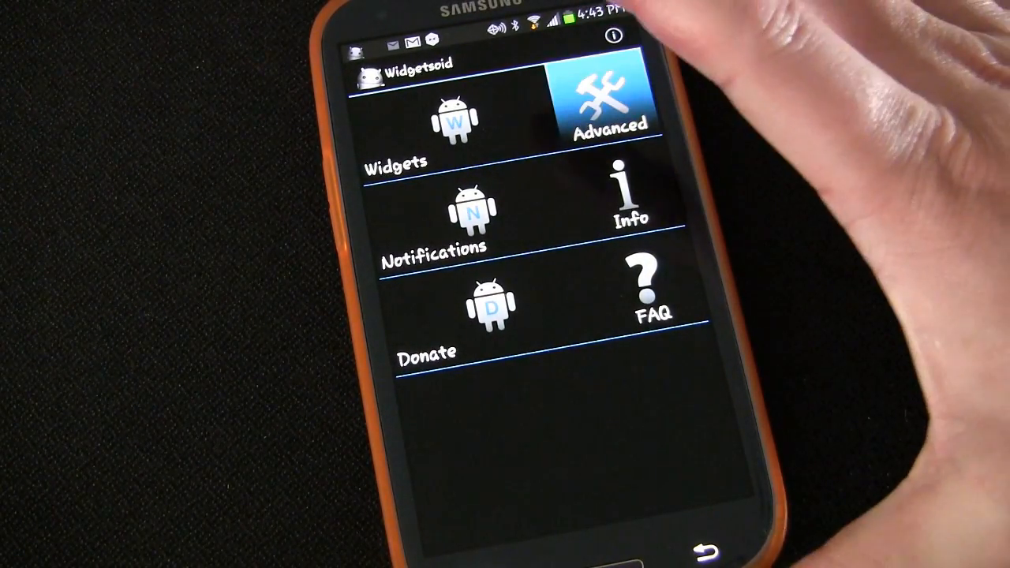
{"action": "left_click", "coordinate": [608, 102]}
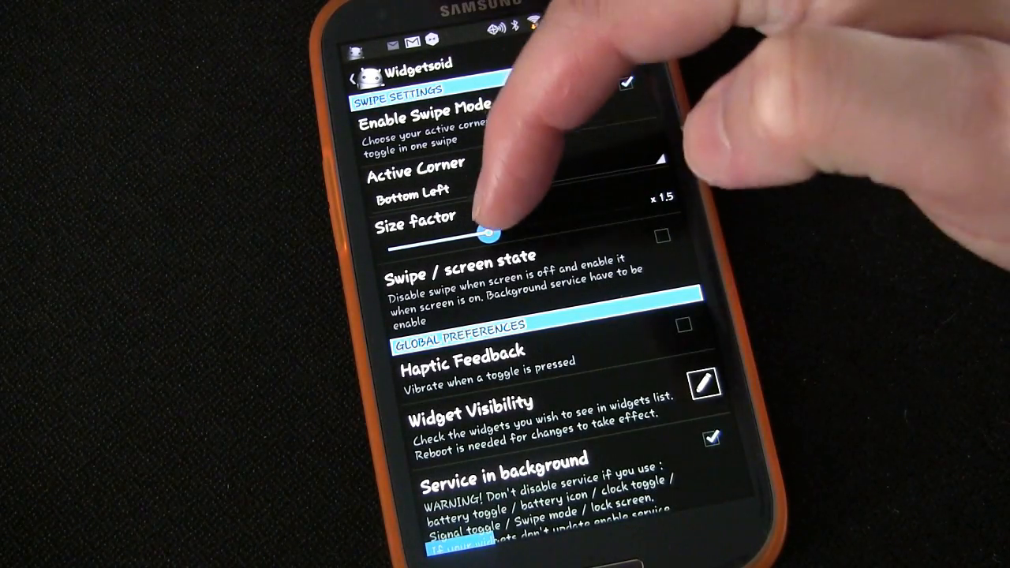
Keep the swipe size factor at x 1.5 and set active corner to Top right verticaly.
{"action": "left_click_drag", "start_coordinate": [485, 229], "coordinate": [612, 212]}
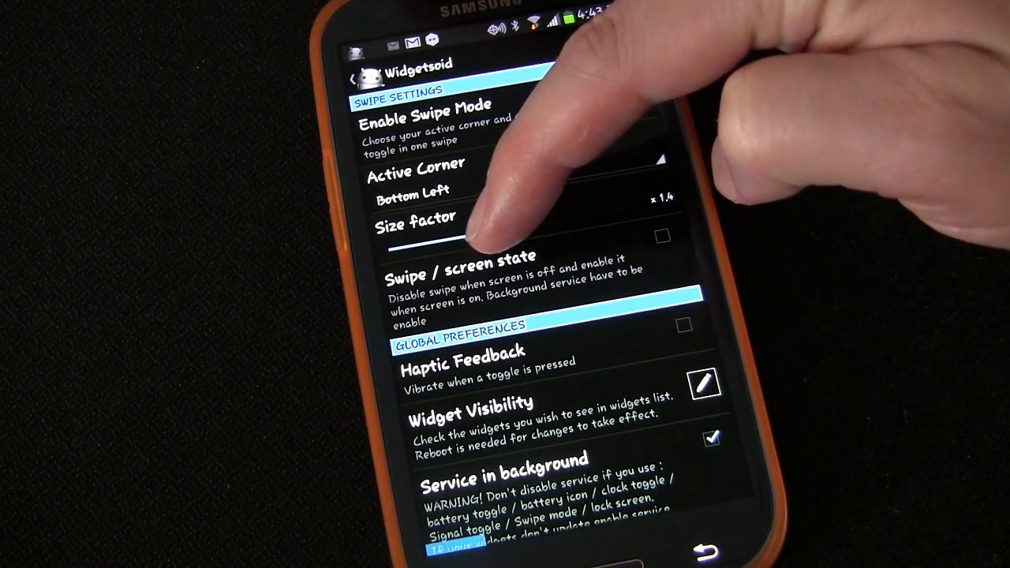
{"action": "left_click_drag", "start_coordinate": [450, 237], "coordinate": [489, 237]}
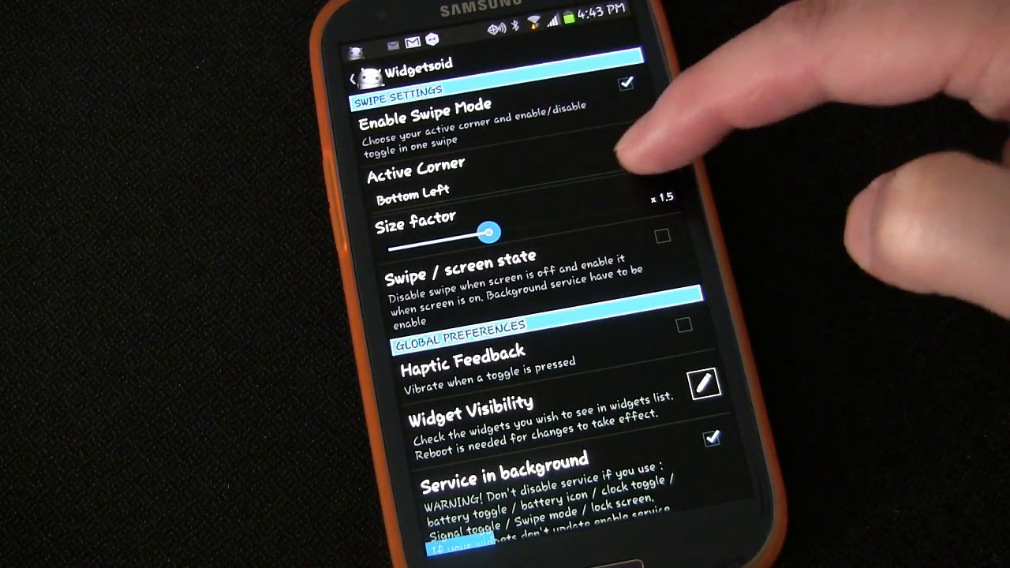
{"action": "left_click", "coordinate": [416, 175]}
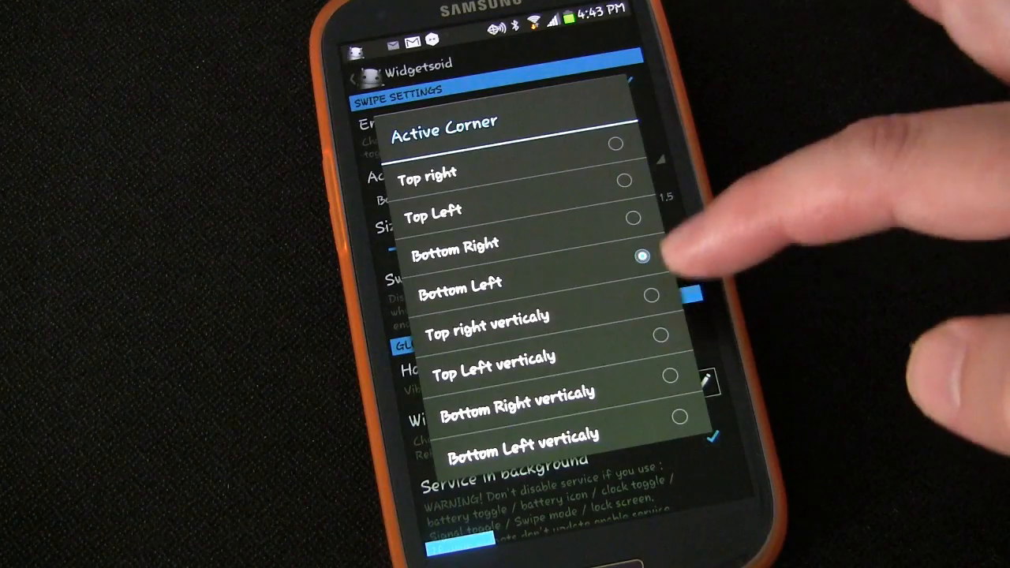
{"action": "left_click", "coordinate": [488, 318]}
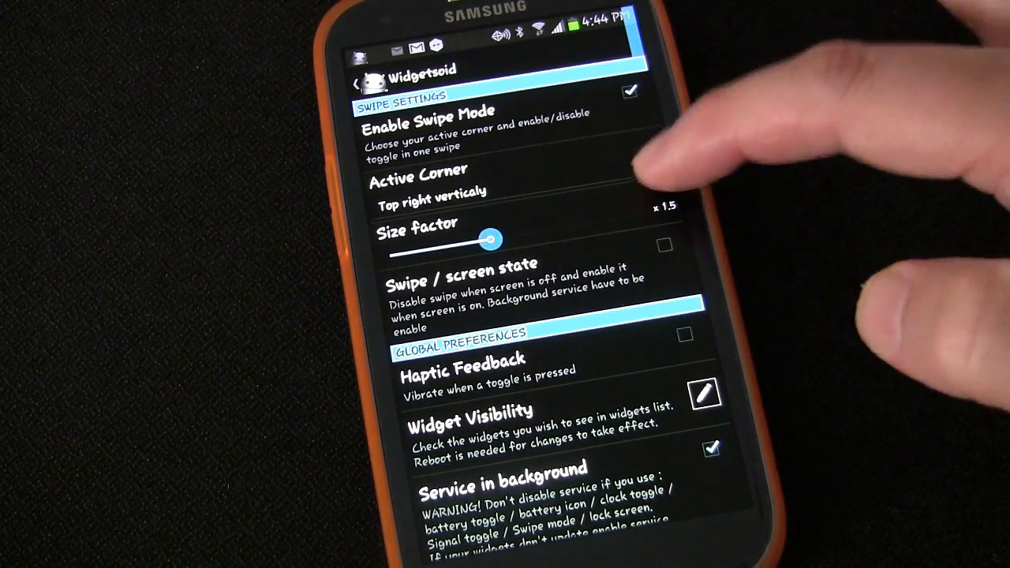
{"action": "left_click", "coordinate": [419, 181]}
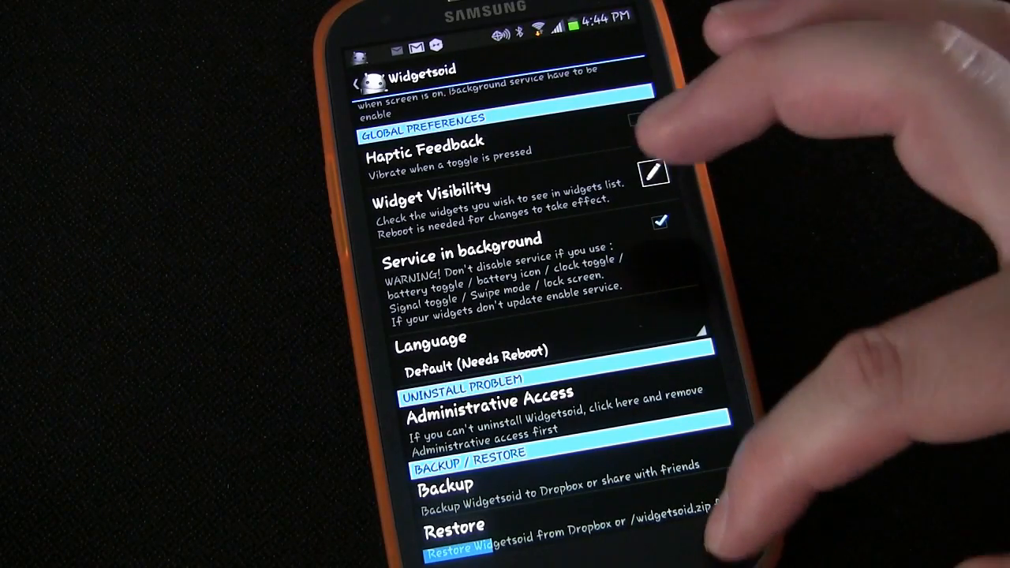
Open the phone's running apps list showing RAM usage.
{"action": "left_click", "coordinate": [371, 85]}
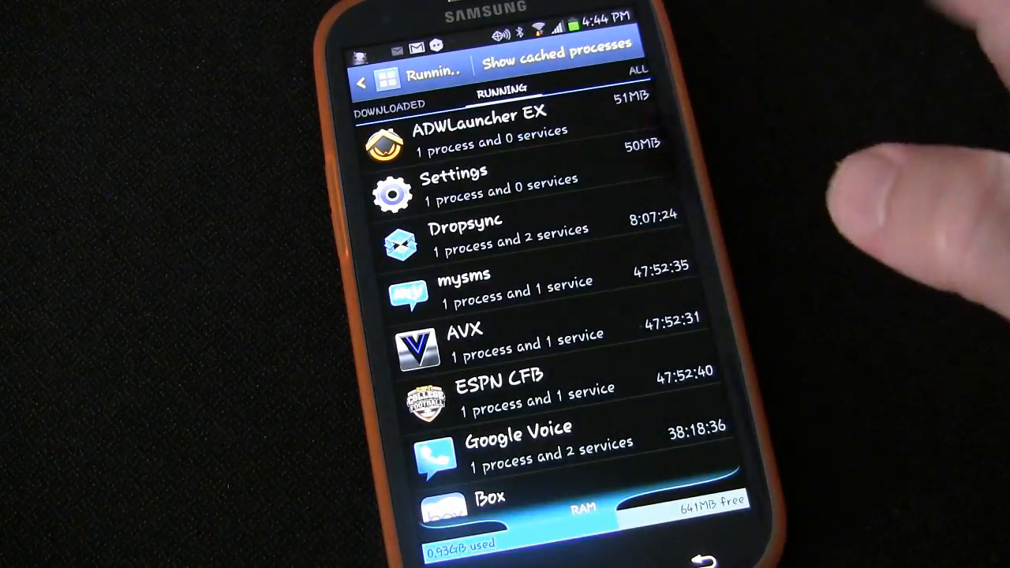
{"action": "scroll", "scroll_direction": "up", "scroll_amount": 3}
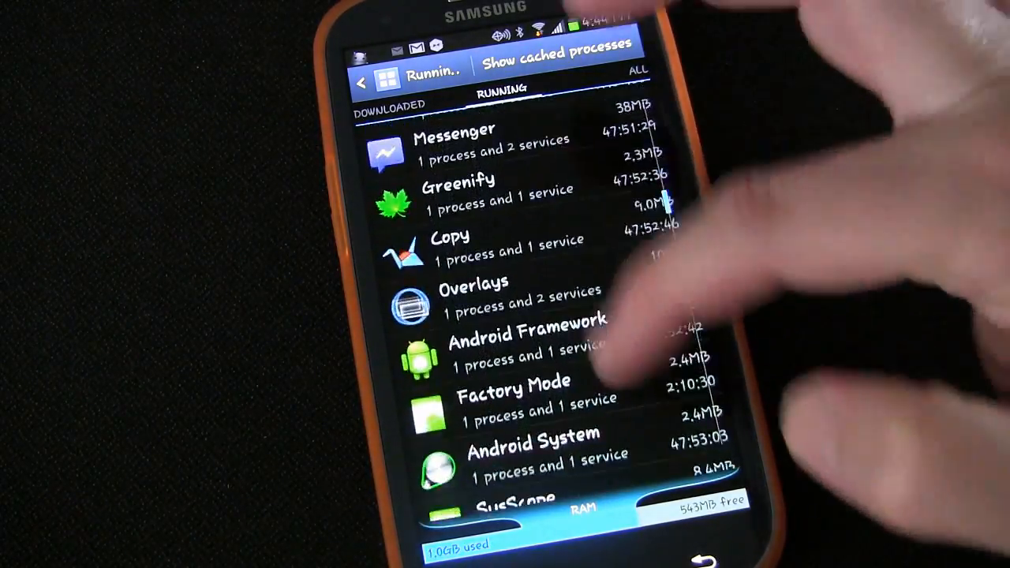
Scroll the Running list to Widgetsoid, using about 18MB with 2 services.
{"action": "scroll", "scroll_direction": "down", "scroll_amount": 3}
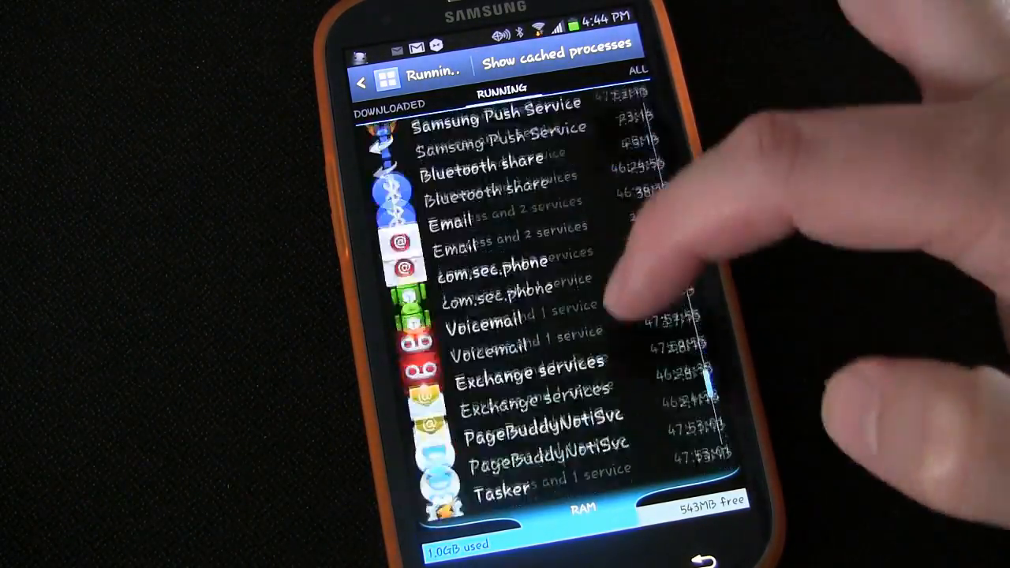
{"action": "scroll", "scroll_direction": "down", "scroll_amount": 3}
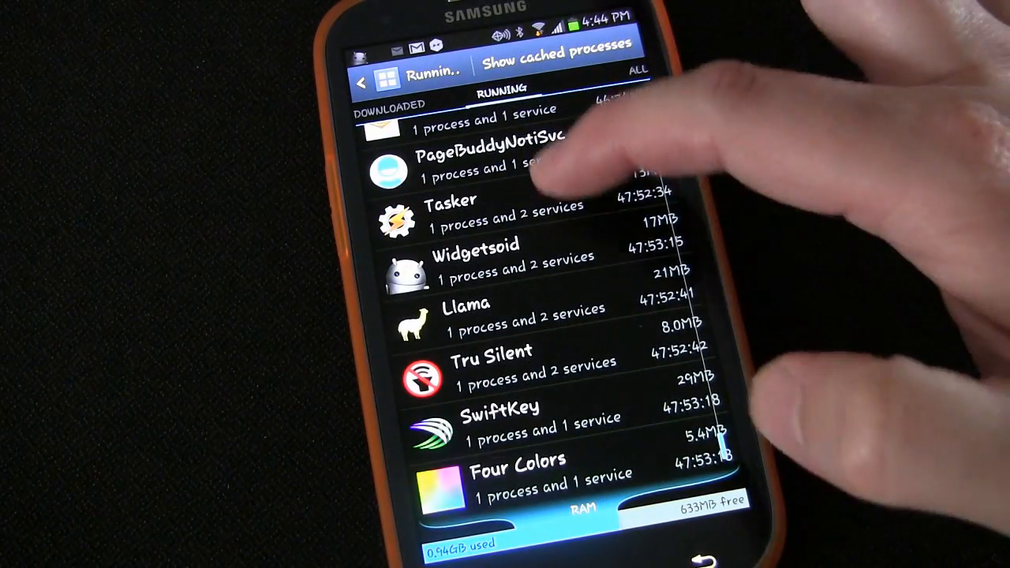
{"action": "scroll", "scroll_direction": "down", "scroll_amount": 3}
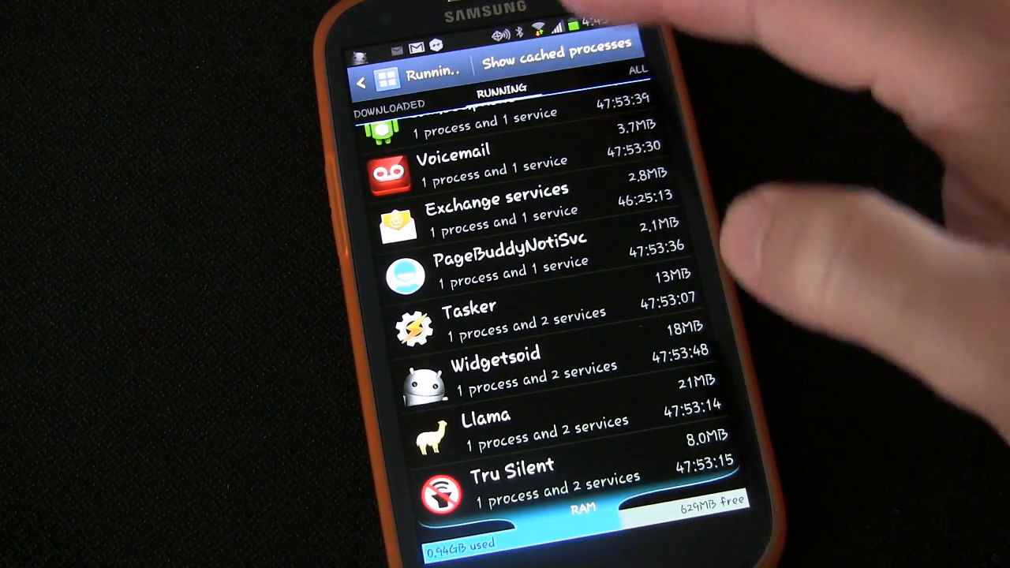
{"action": "mouse_move", "coordinate": [624, 237]}
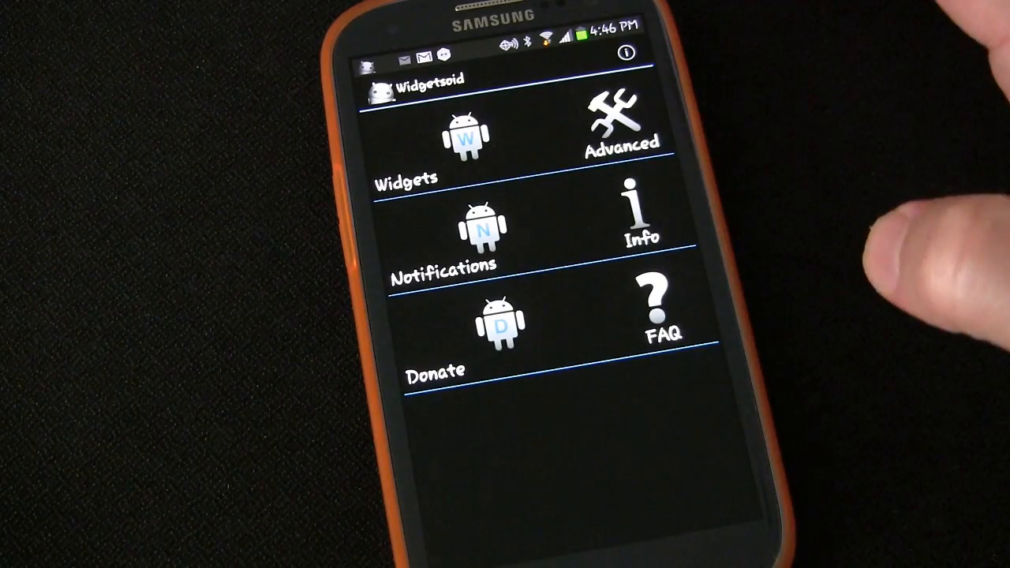
View the phone Info and Network pages, then open the FAQ.
{"action": "left_click", "coordinate": [638, 213]}
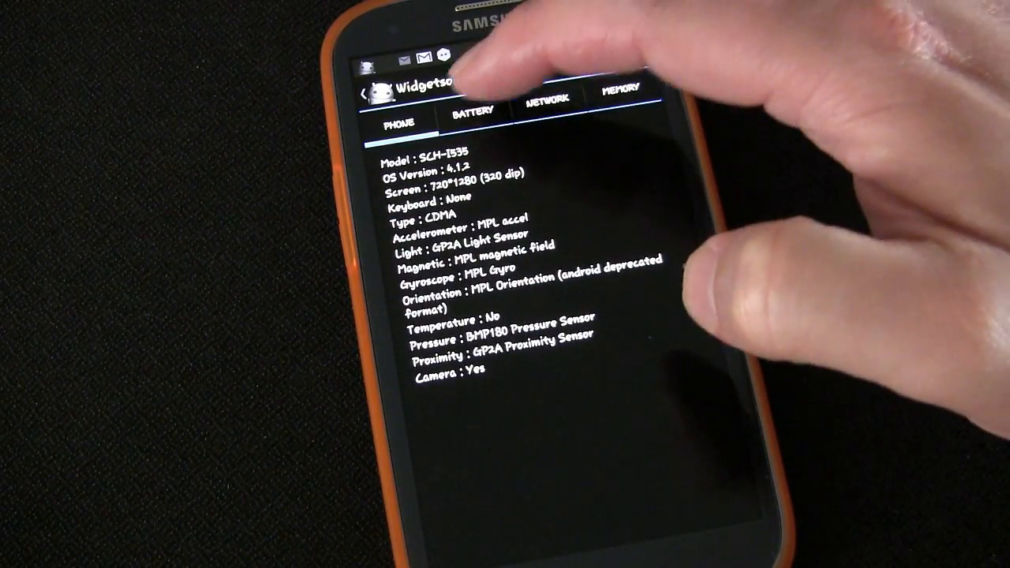
{"action": "left_click", "coordinate": [546, 98]}
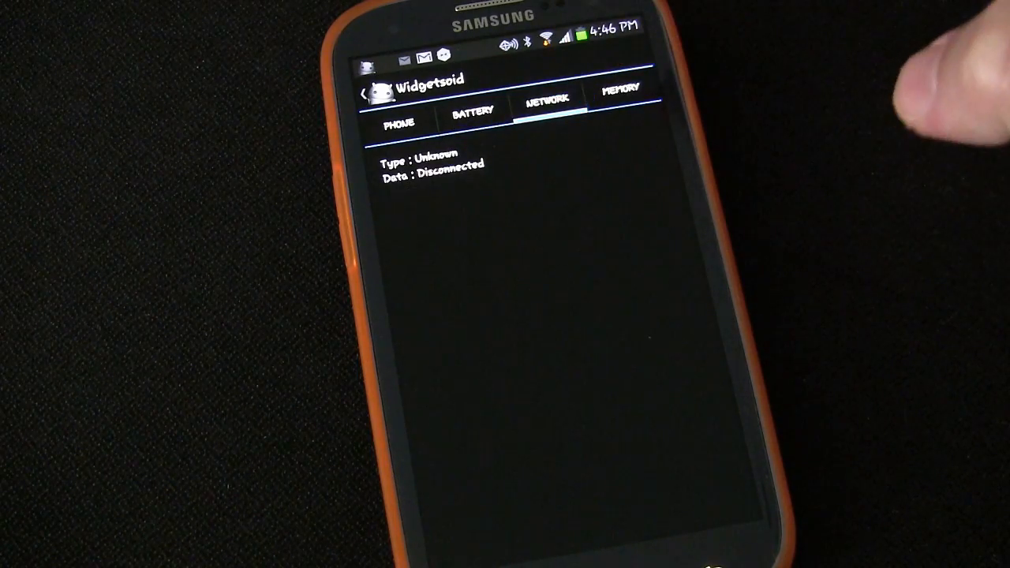
{"action": "left_click", "coordinate": [621, 89]}
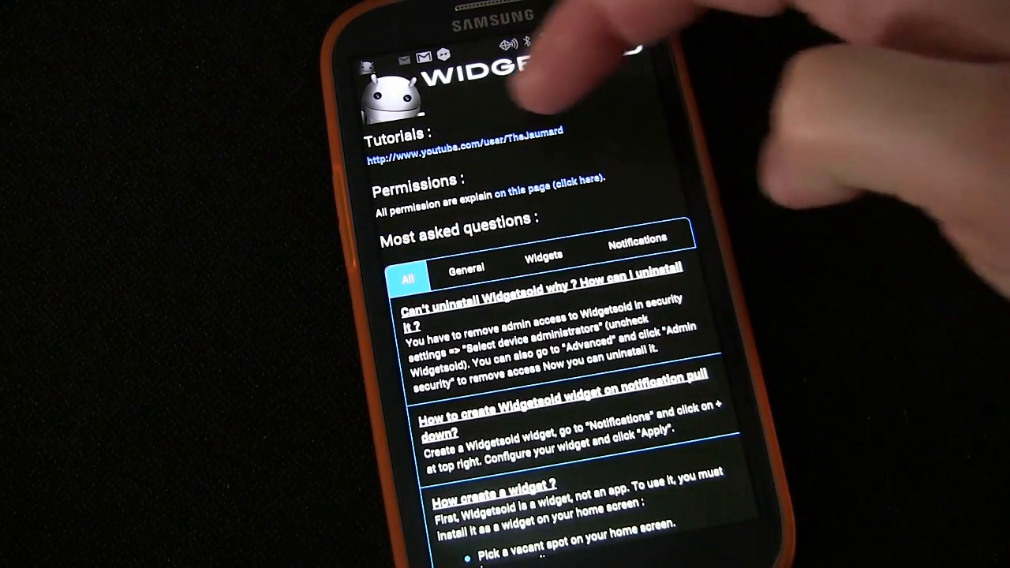
{"action": "scroll", "scroll_direction": "down", "scroll_amount": 3}
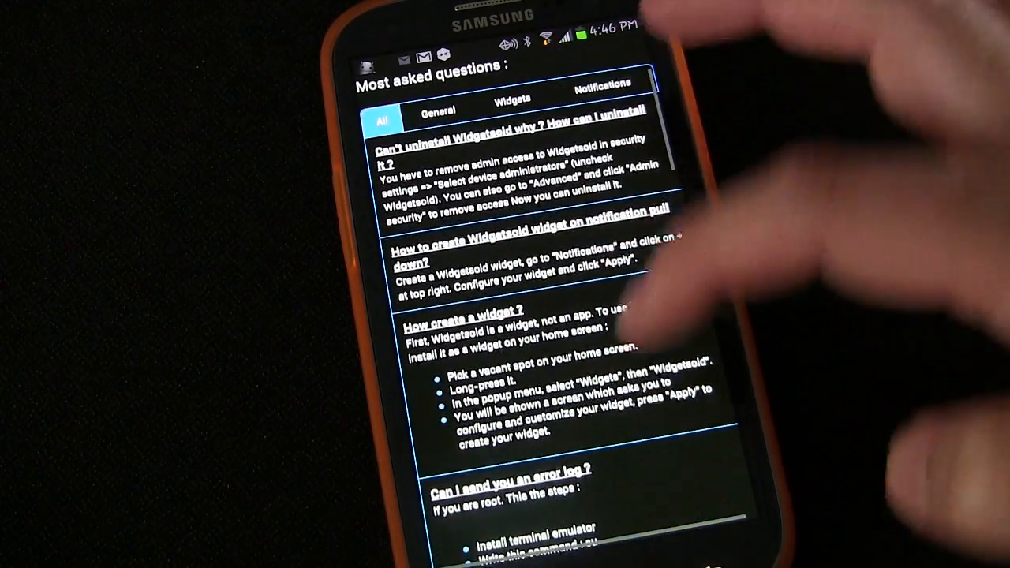
{"action": "scroll", "scroll_direction": "down", "scroll_amount": 3}
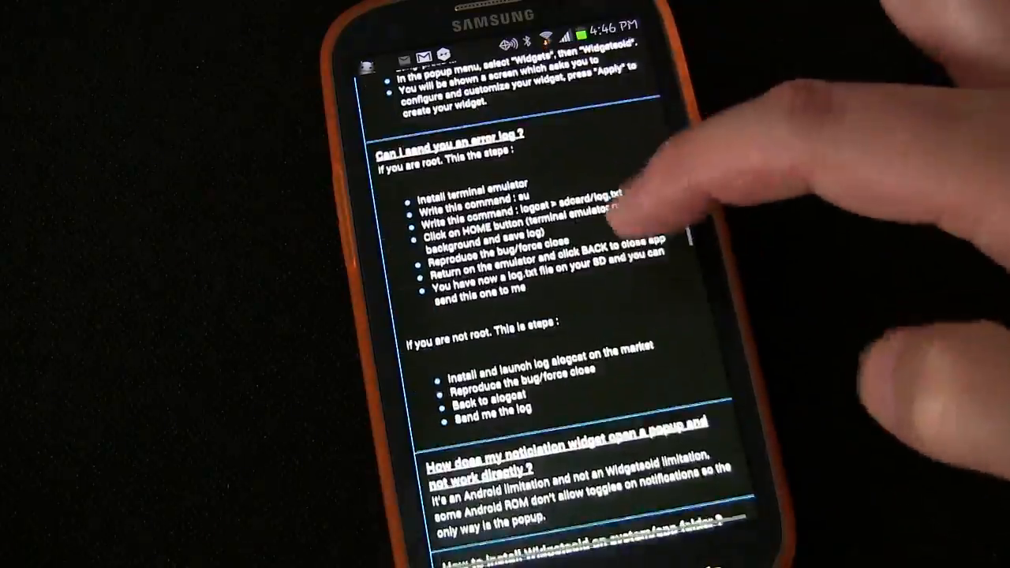
{"action": "scroll", "scroll_direction": "down", "scroll_amount": 3}
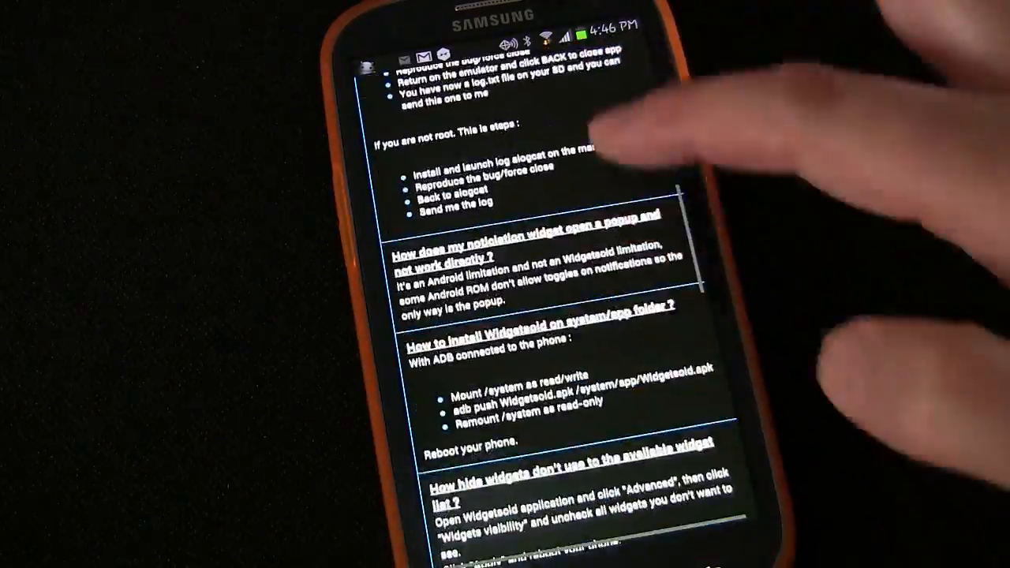